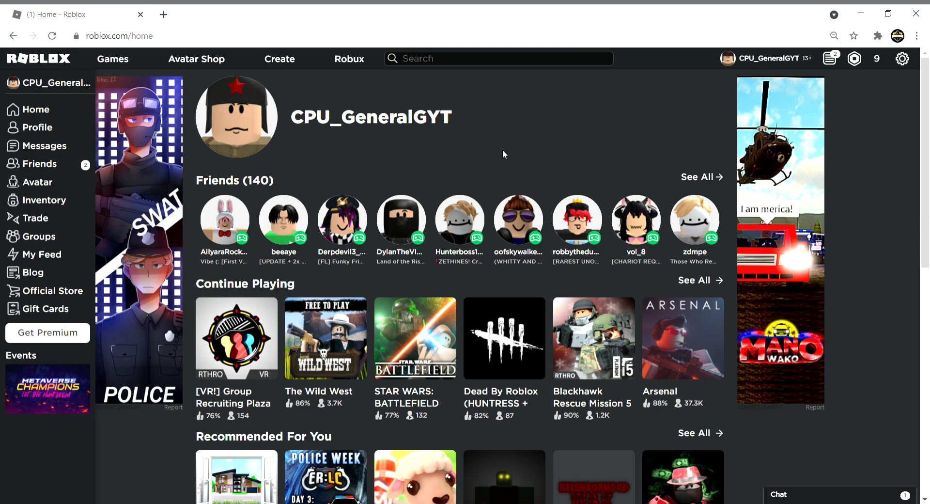
Open the [VR!] Group Recruiting Plaza game page from Continue Playing
{"action": "left_click", "coordinate": [236, 338]}
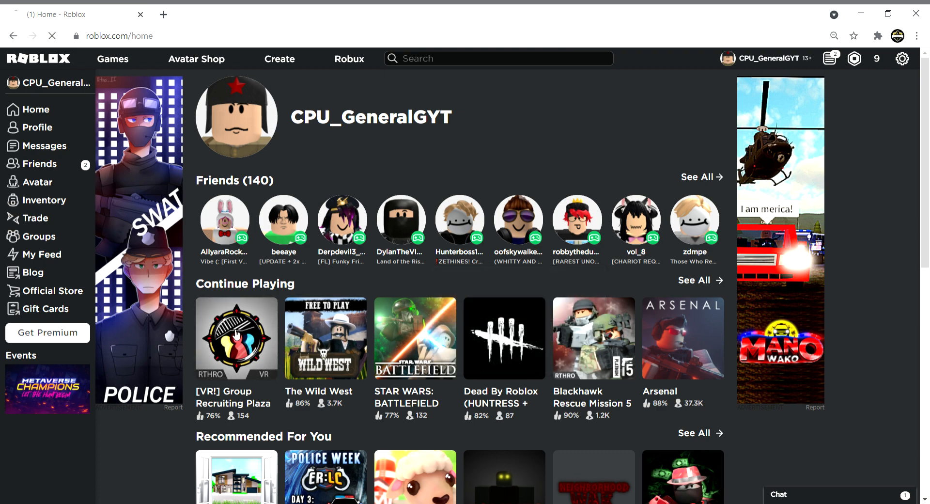
Join the 71/90 server from the Servers list, then dismiss the Download and Install Roblox prompt
{"action": "left_click", "coordinate": [237, 338]}
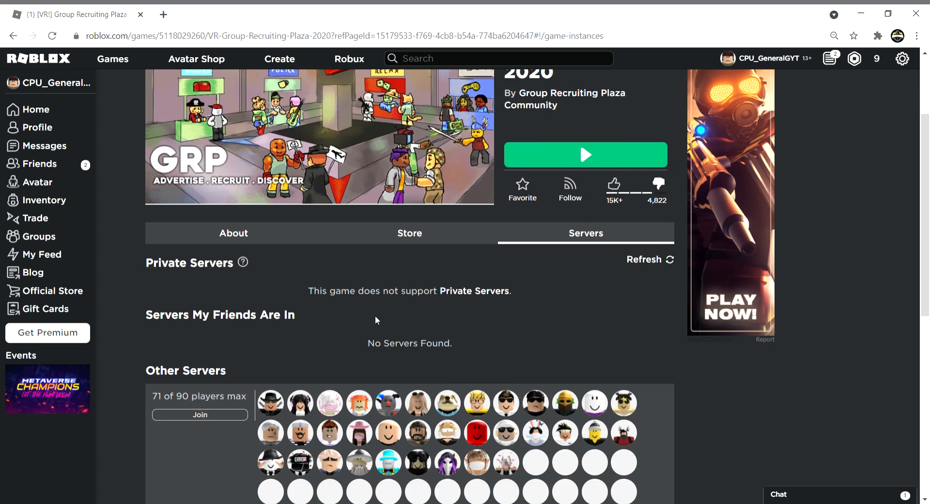
{"action": "scroll", "scroll_direction": "down", "scroll_amount": 3}
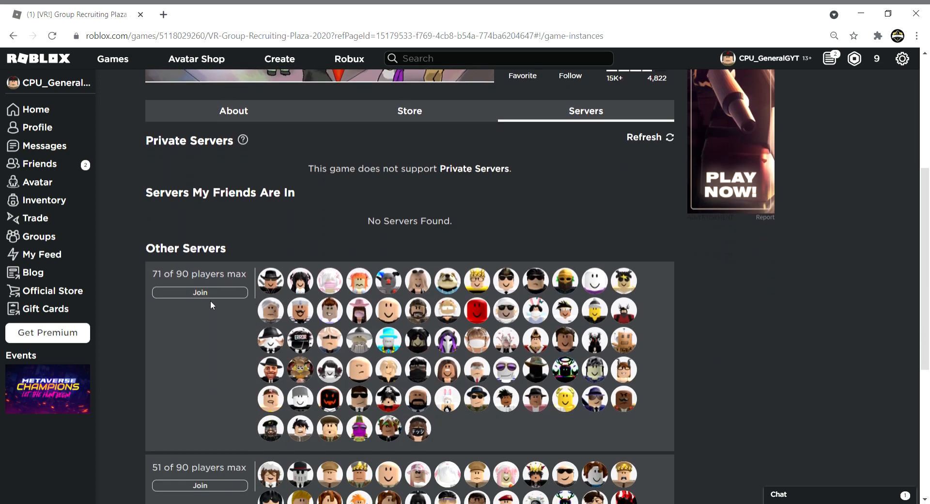
{"action": "left_click", "coordinate": [200, 291]}
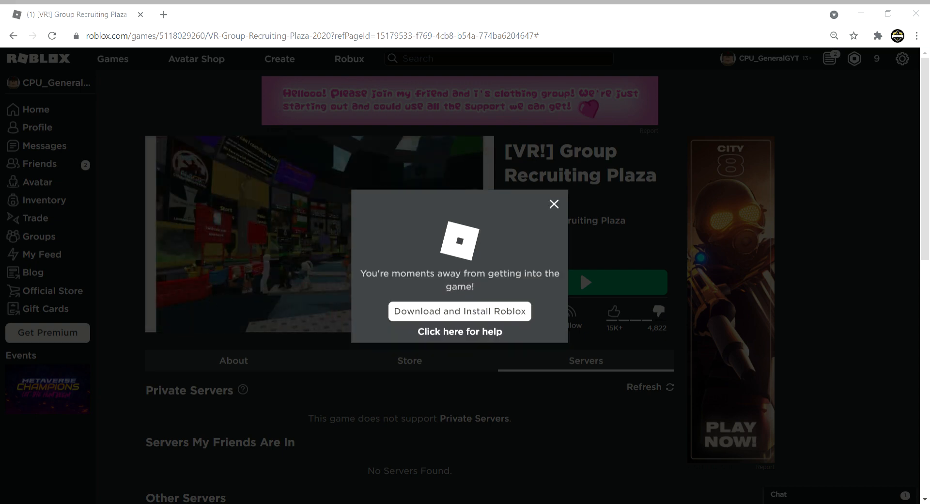
{"action": "left_click", "coordinate": [554, 204]}
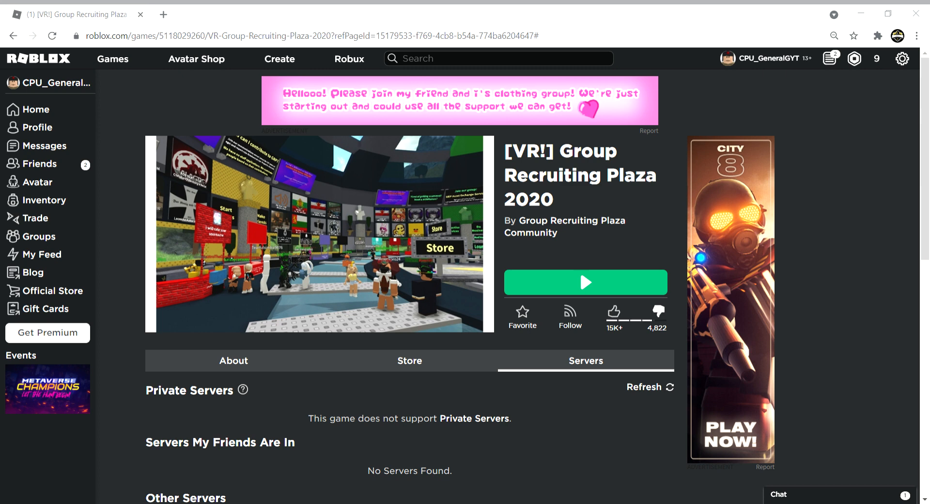